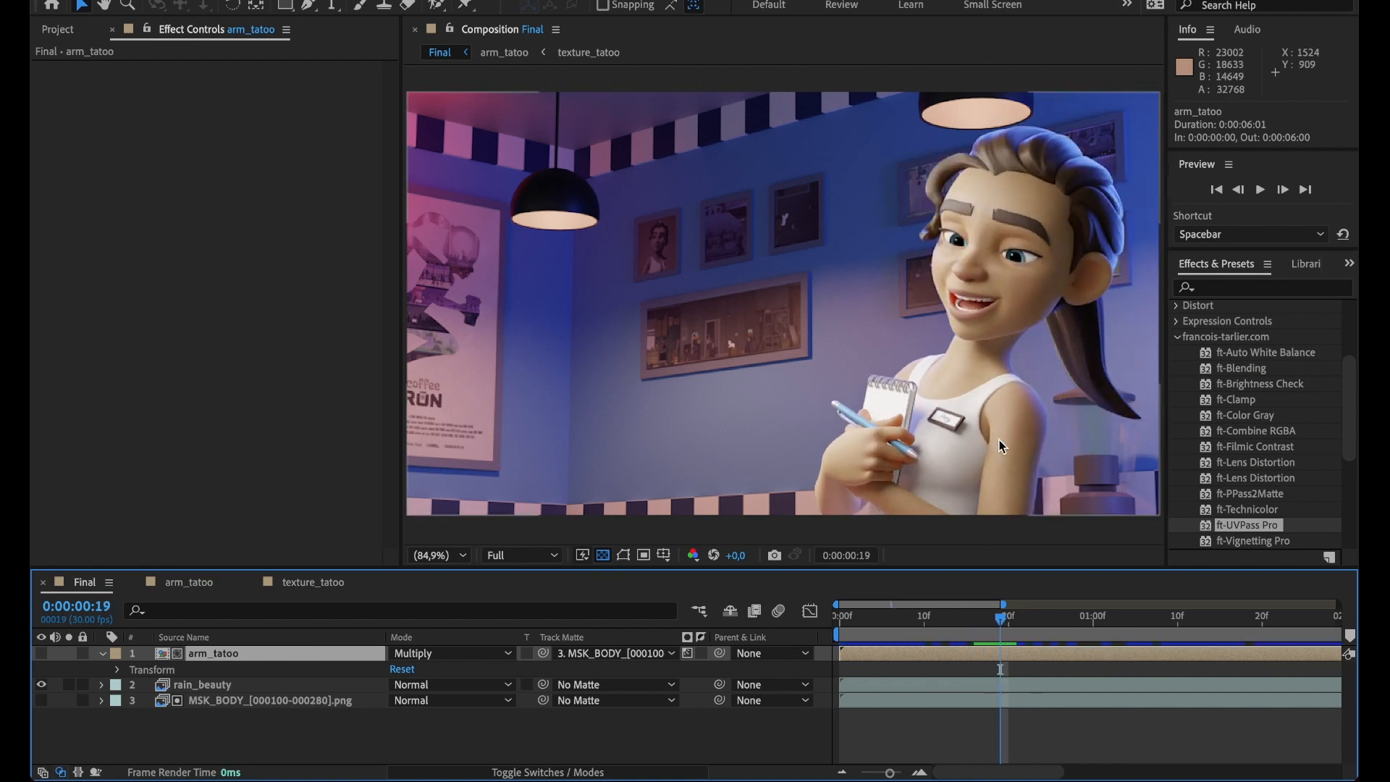
mouse_move(428, 570)
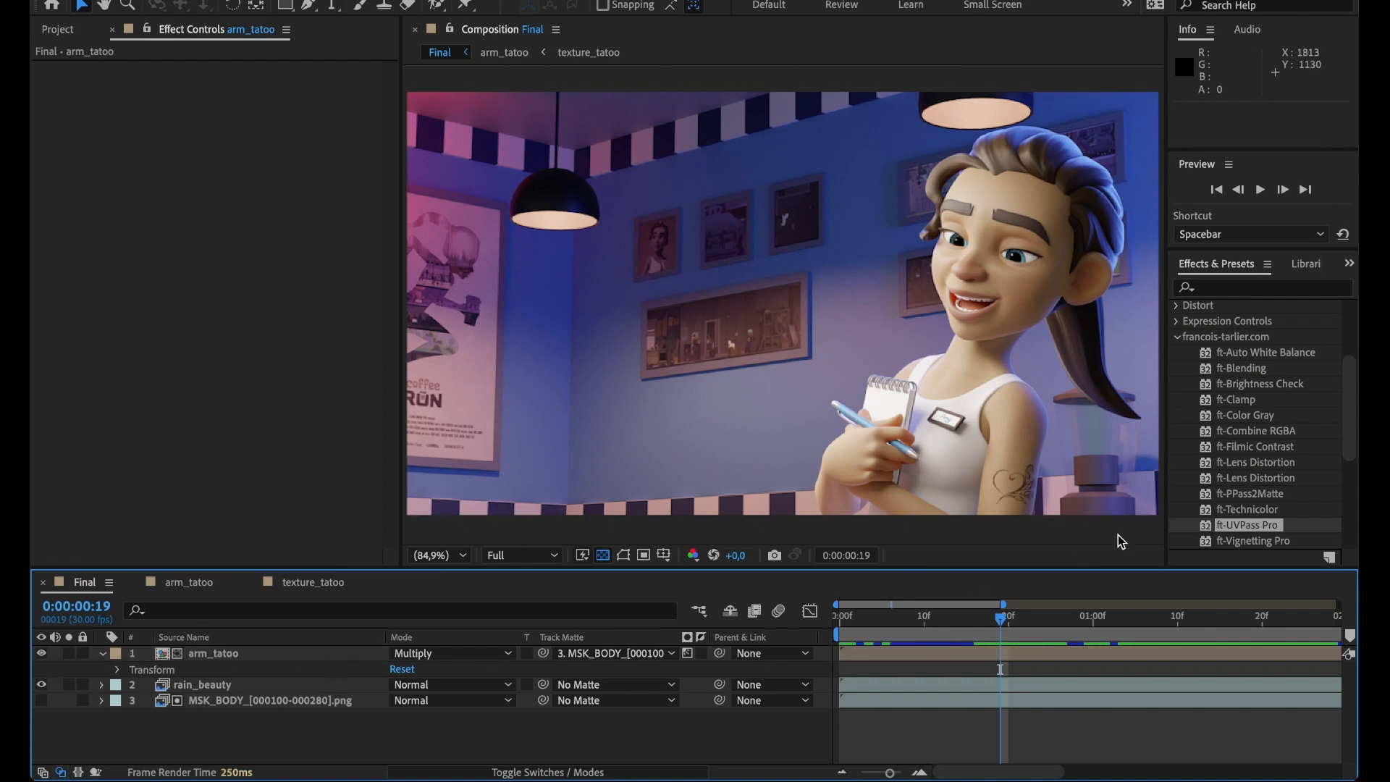
mouse_move(1039, 490)
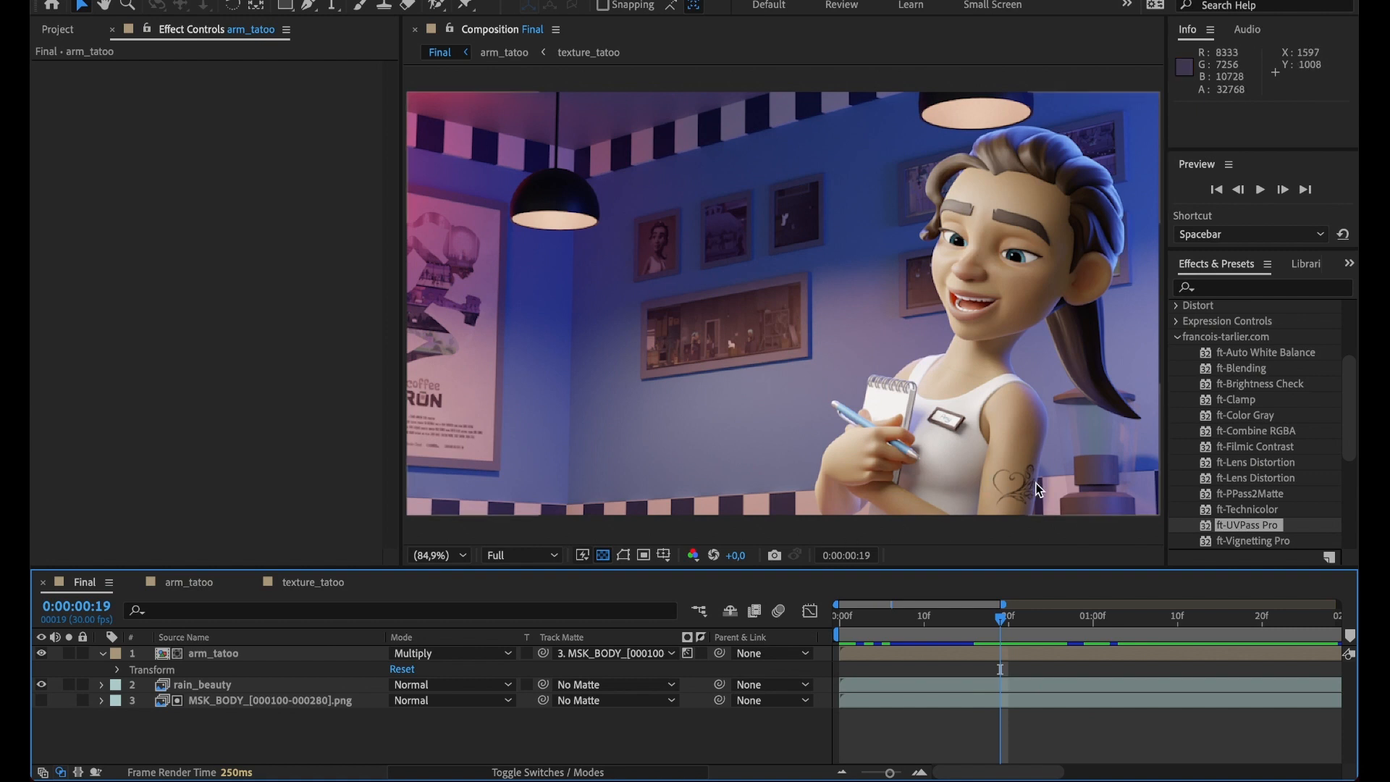
mouse_move(989, 517)
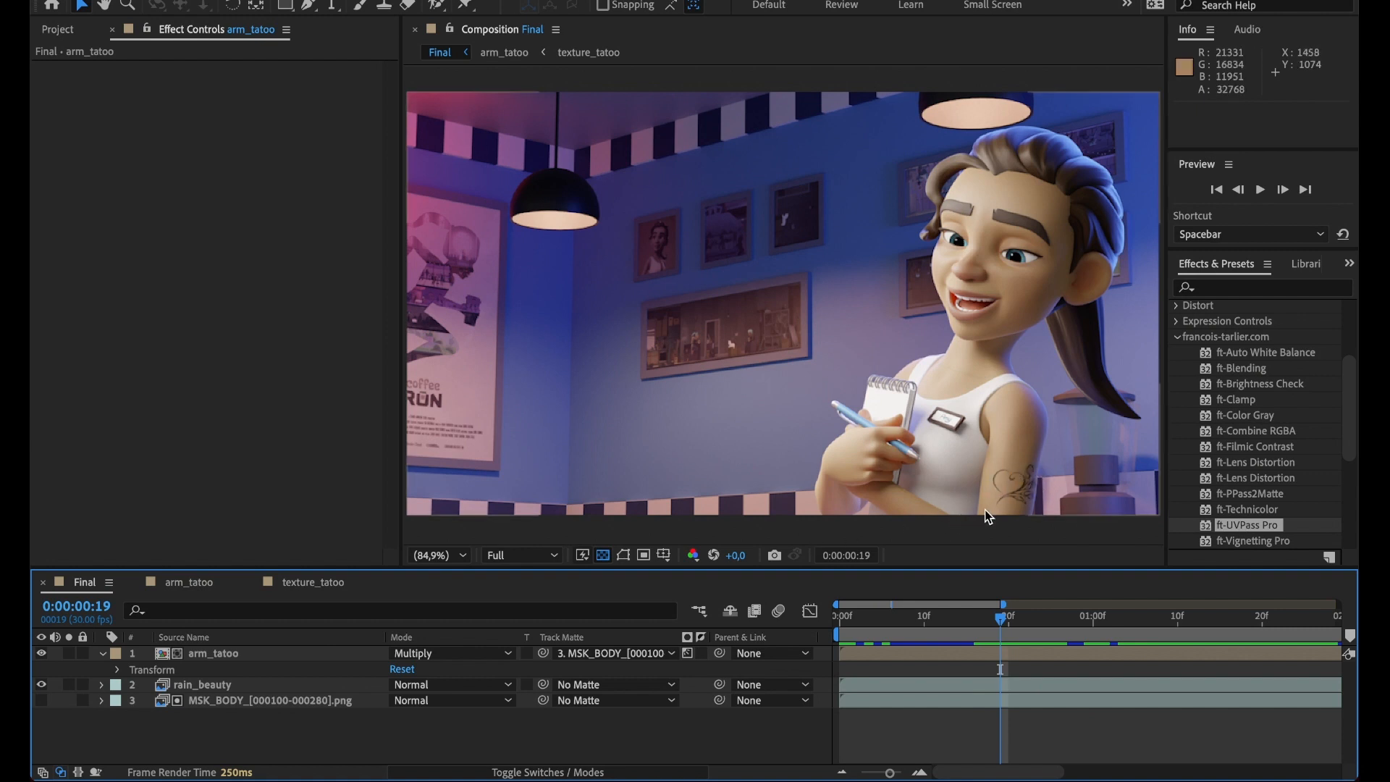
mouse_move(200, 661)
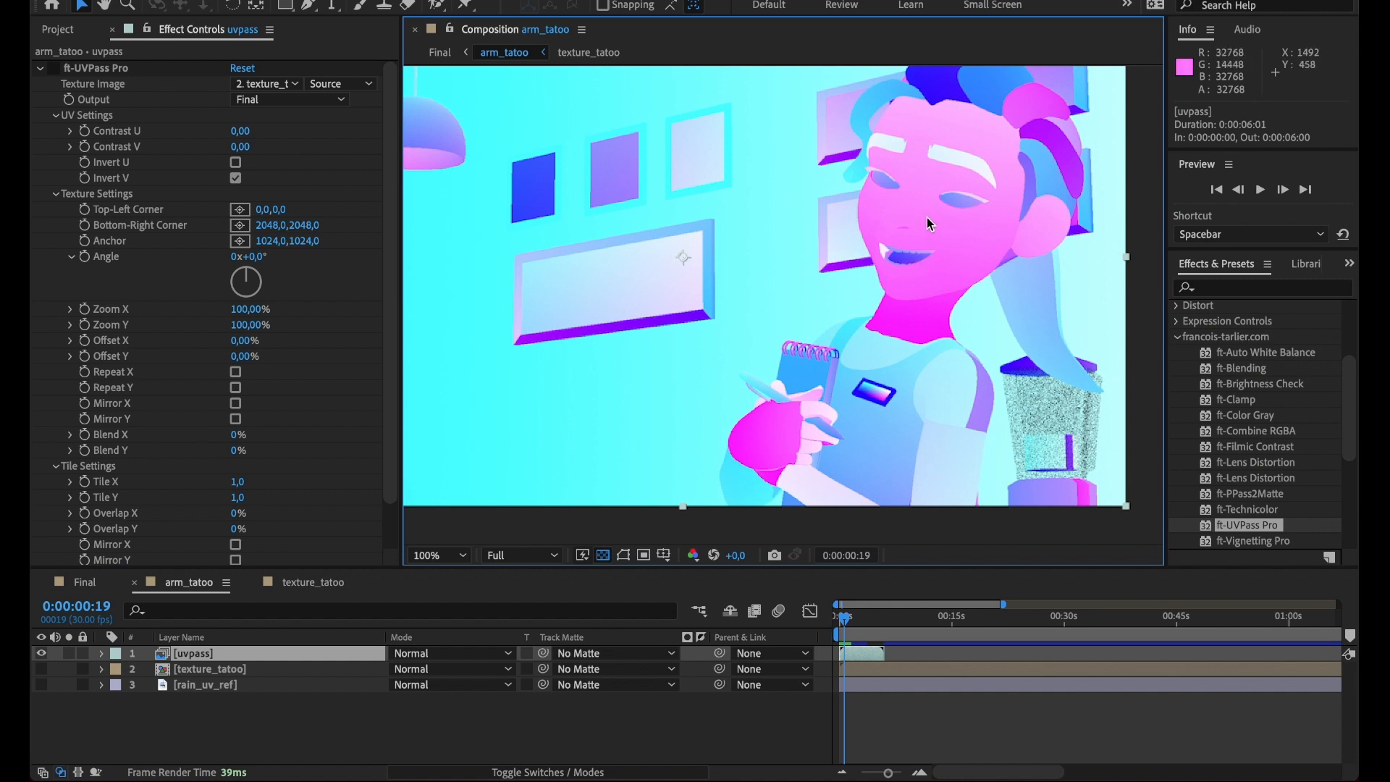
mouse_move(948, 230)
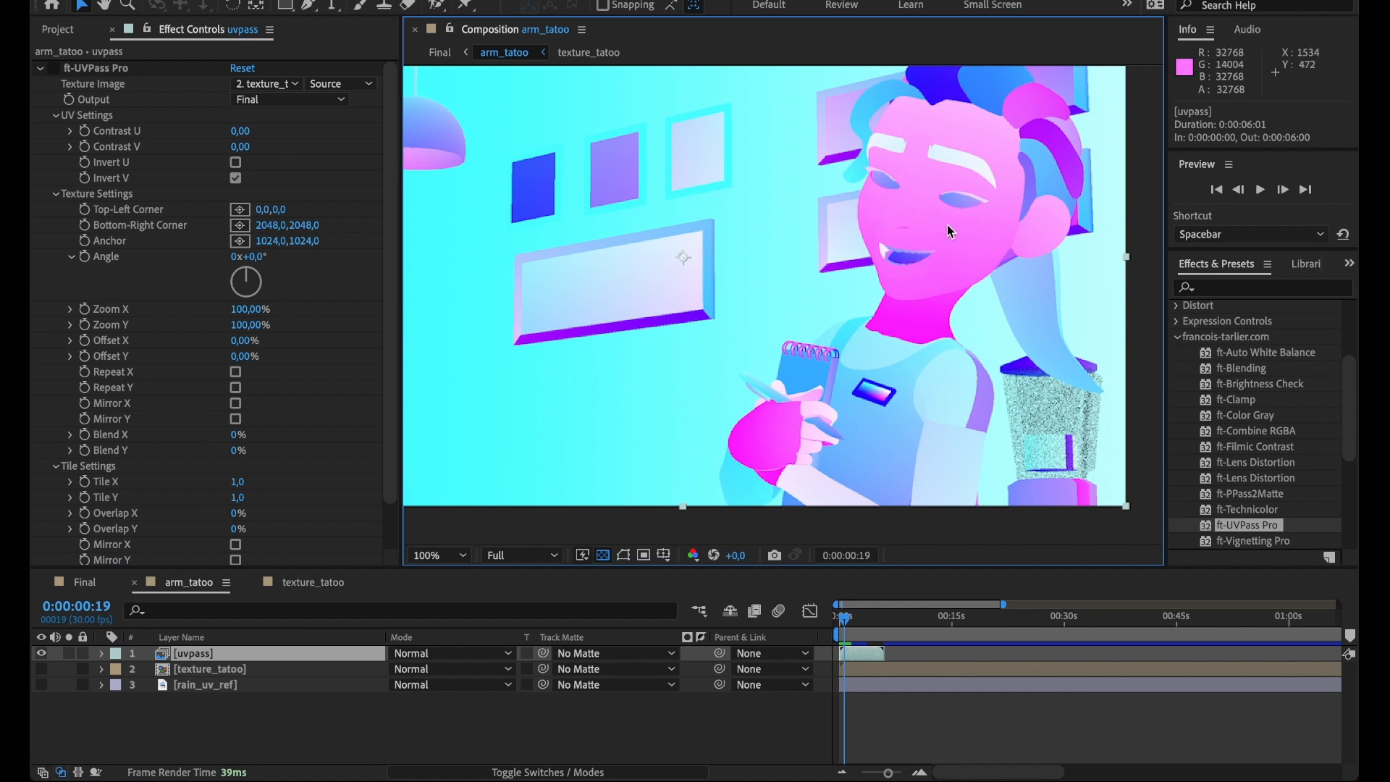
mouse_move(947, 456)
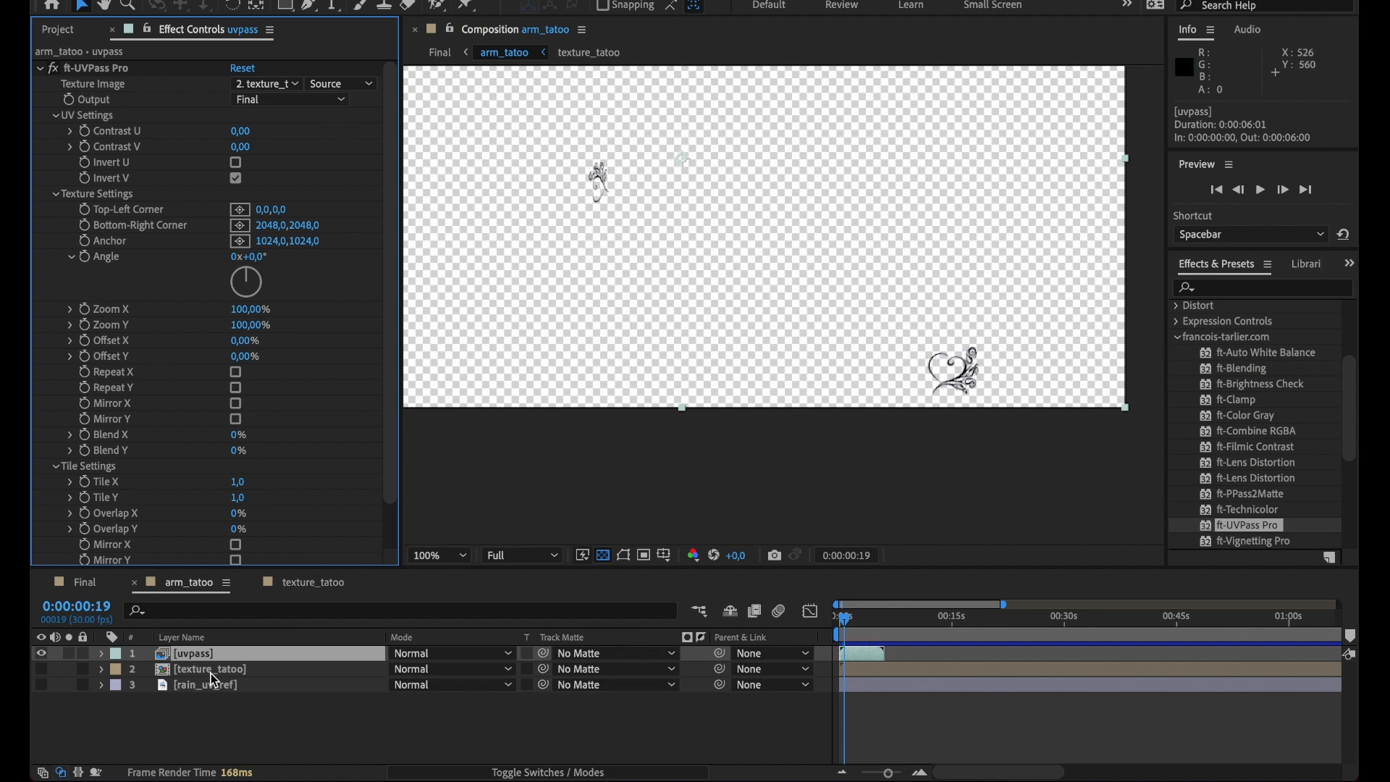
Show the rain_uv_ref wireframe inside texture_tatoo and view the result in arm_tatoo
click(209, 669)
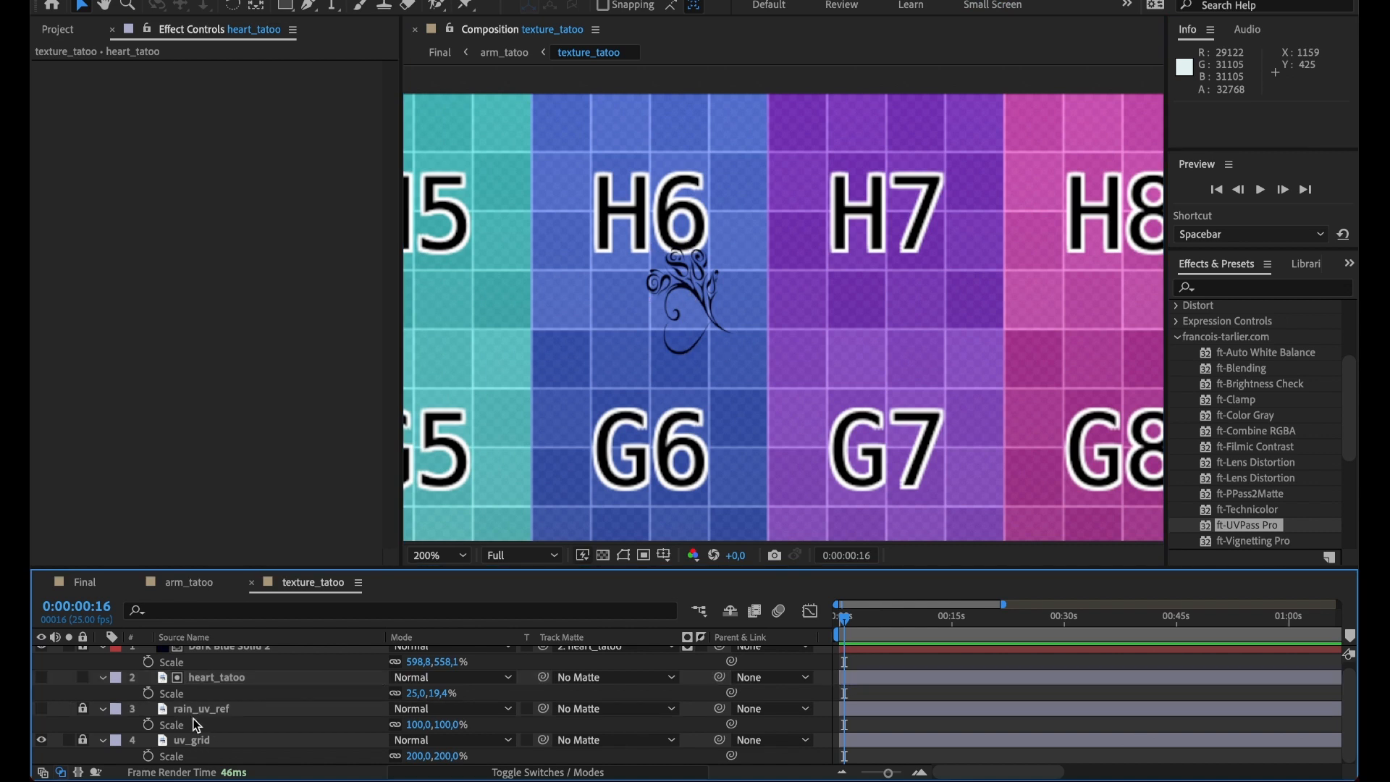
mouse_move(46, 735)
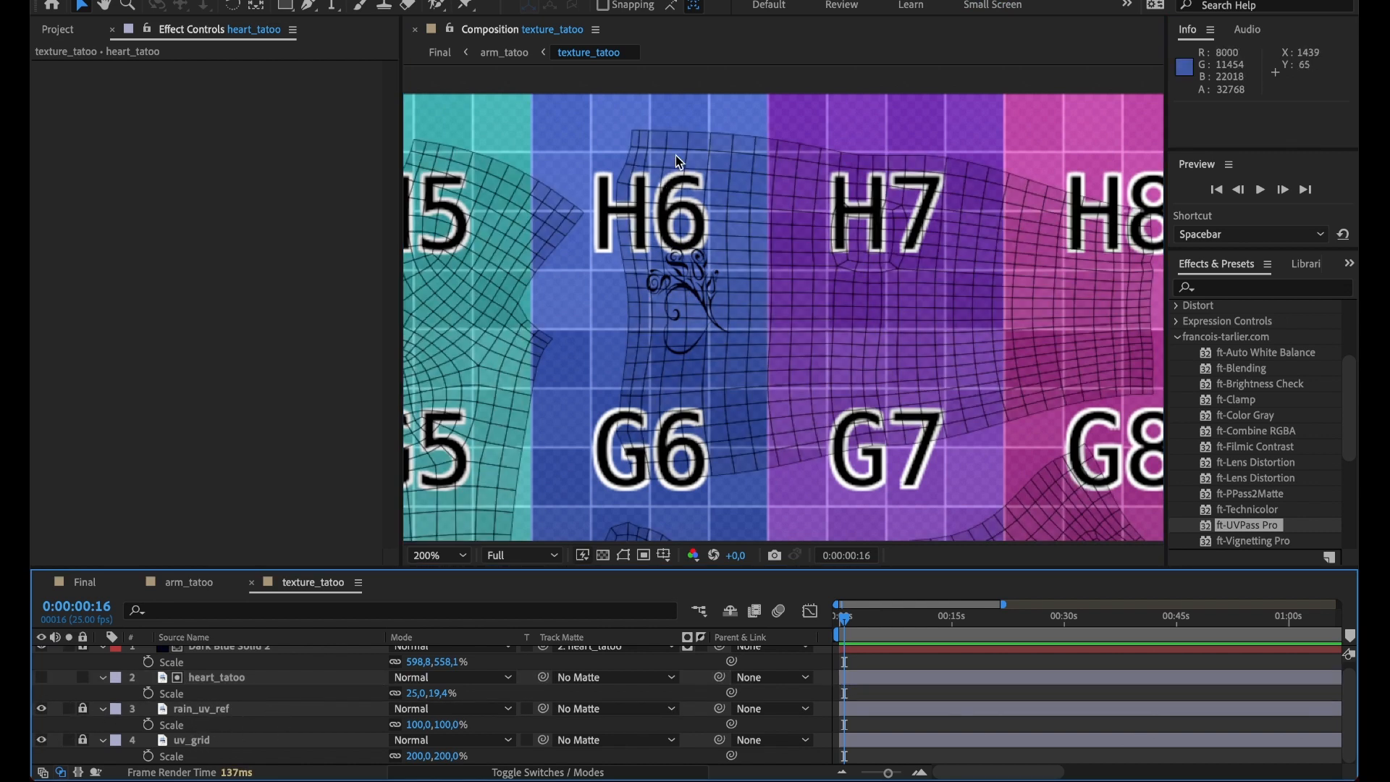
click(437, 555)
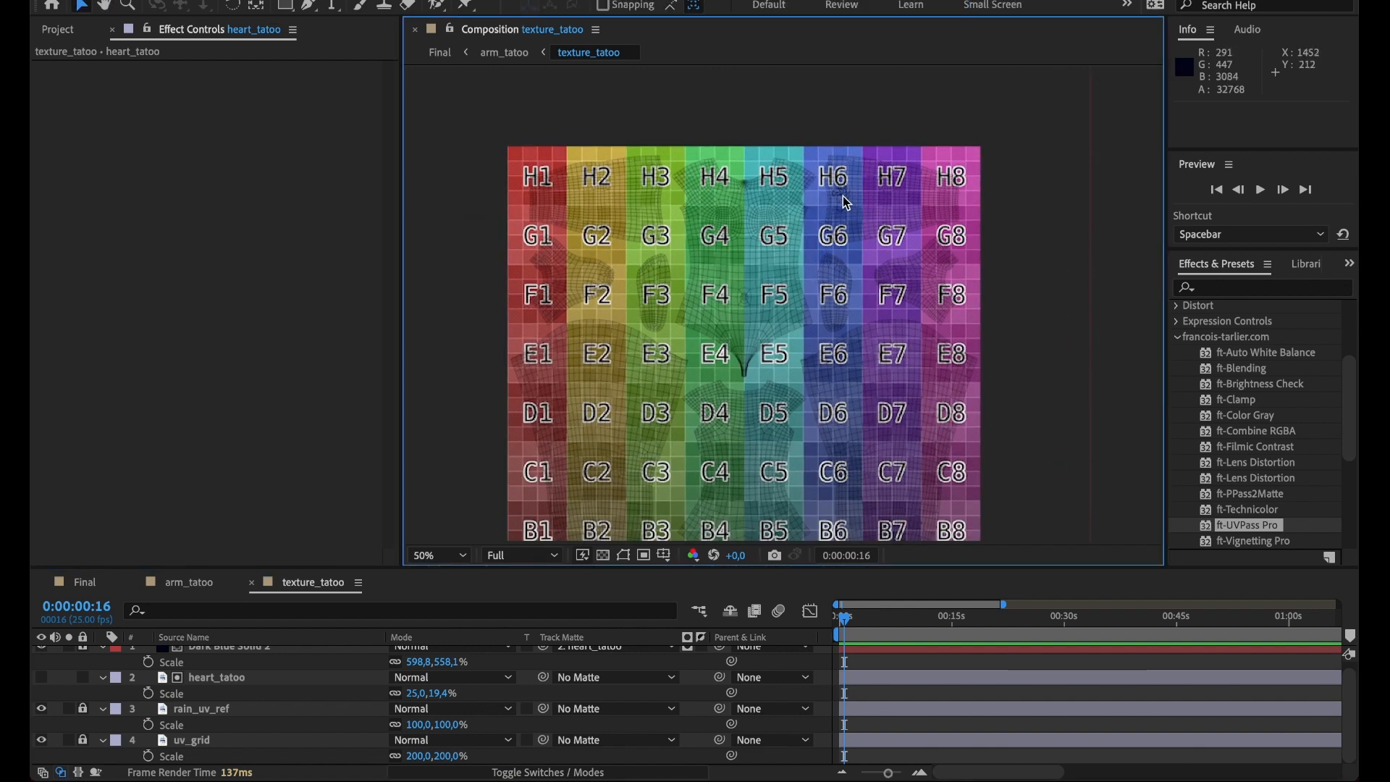
click(438, 555)
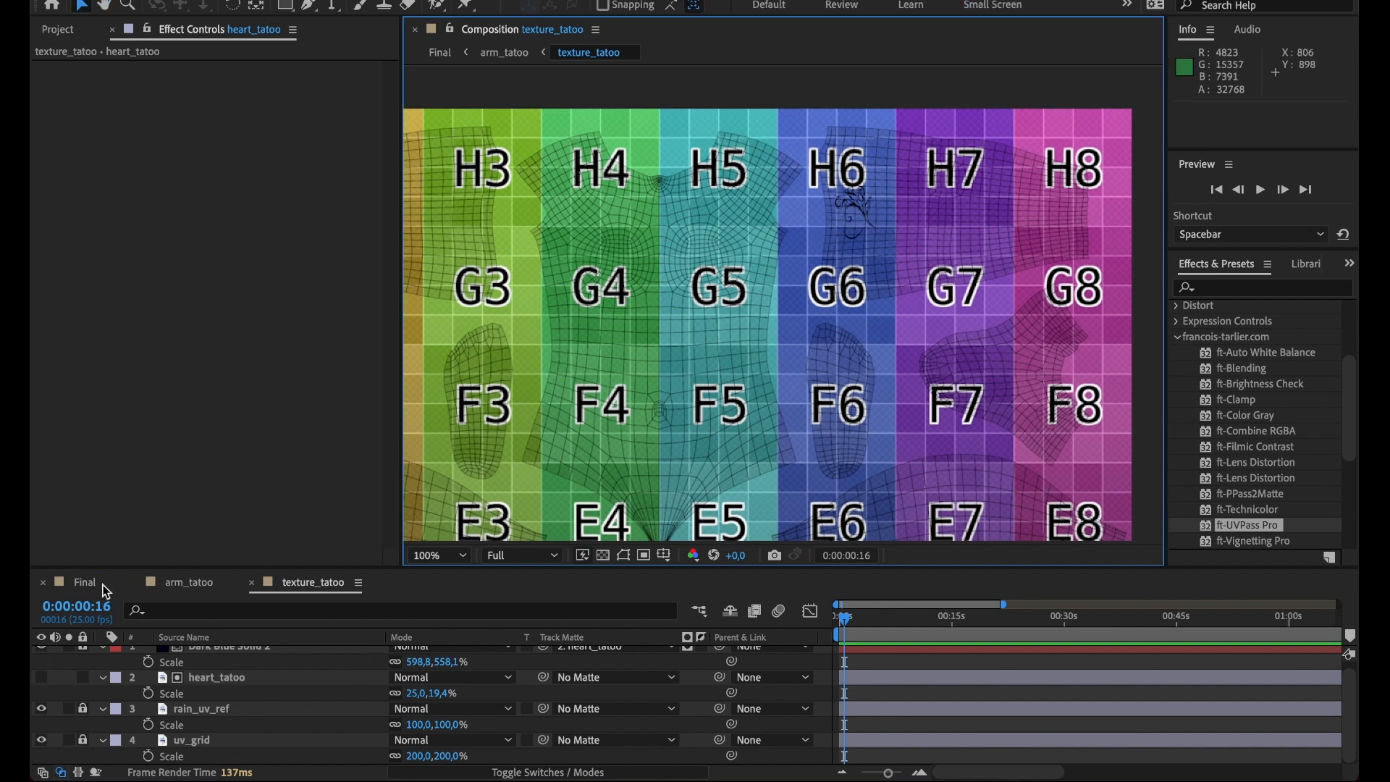
click(83, 582)
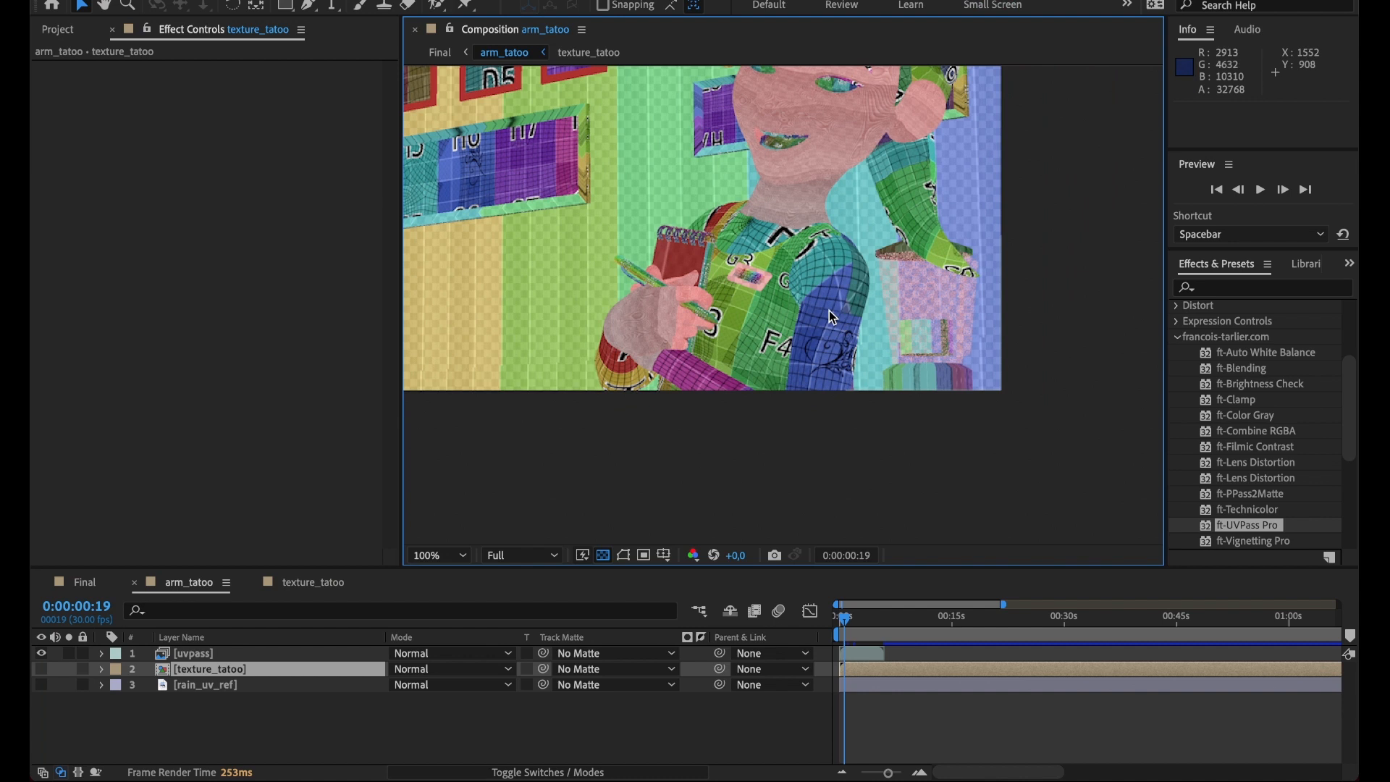
mouse_move(495, 244)
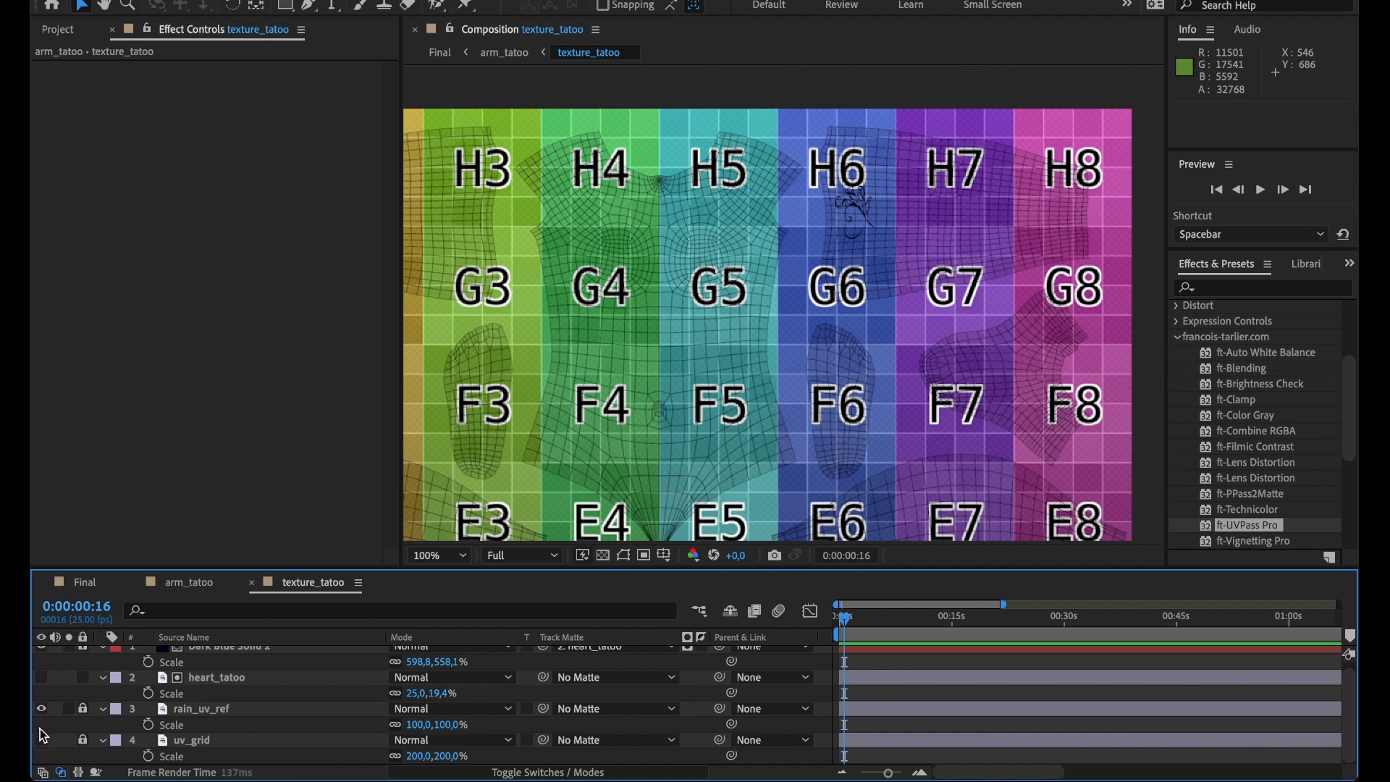
Hide the rain_uv_ref and uv_grid layers, then view arm_tatoo again
click(47, 708)
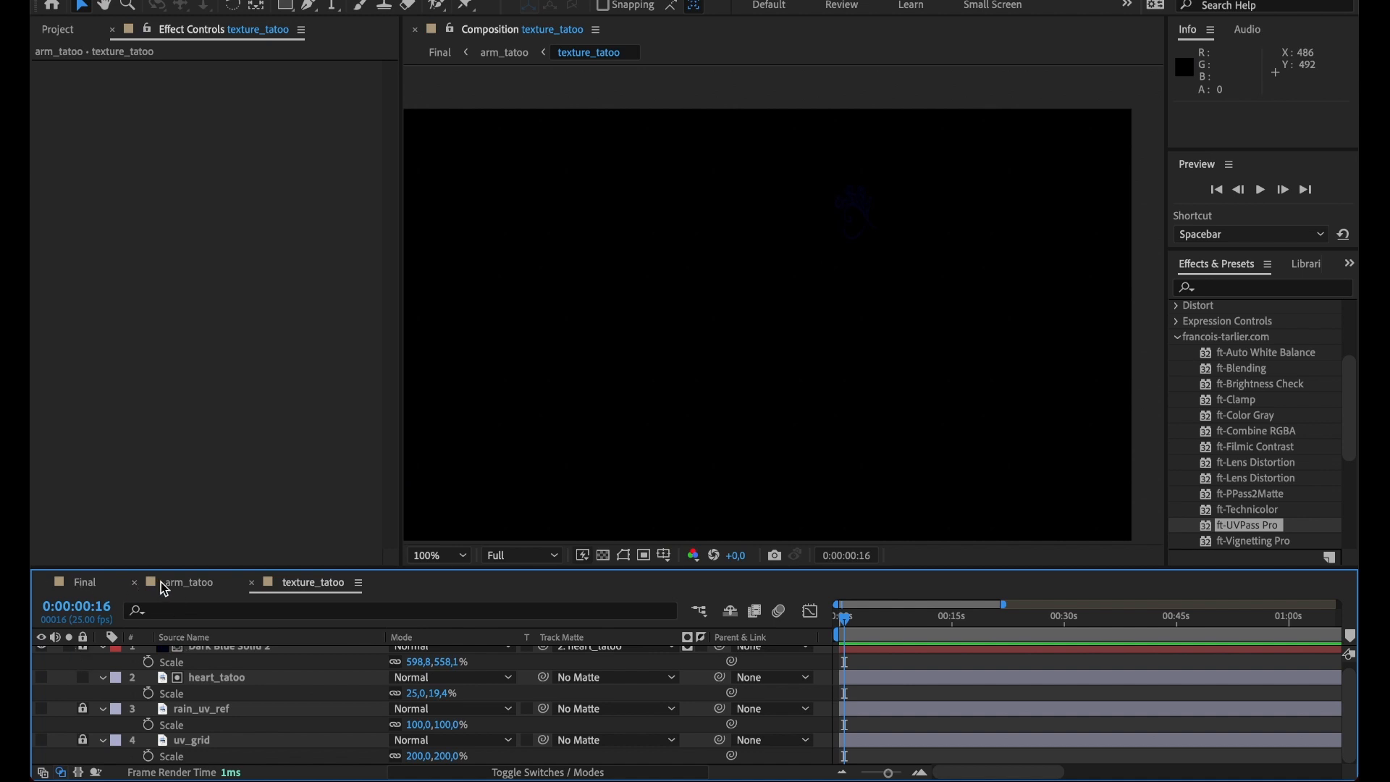
click(186, 583)
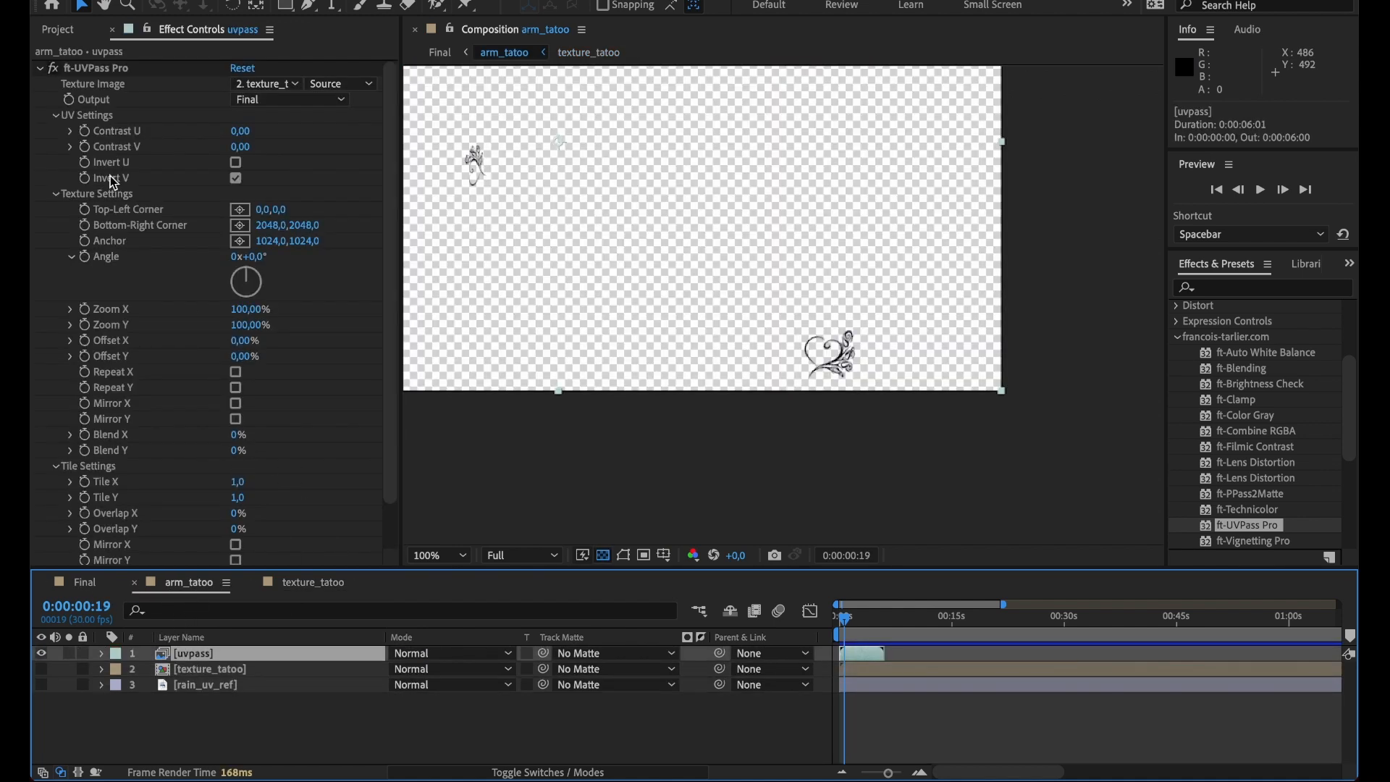
mouse_move(407, 143)
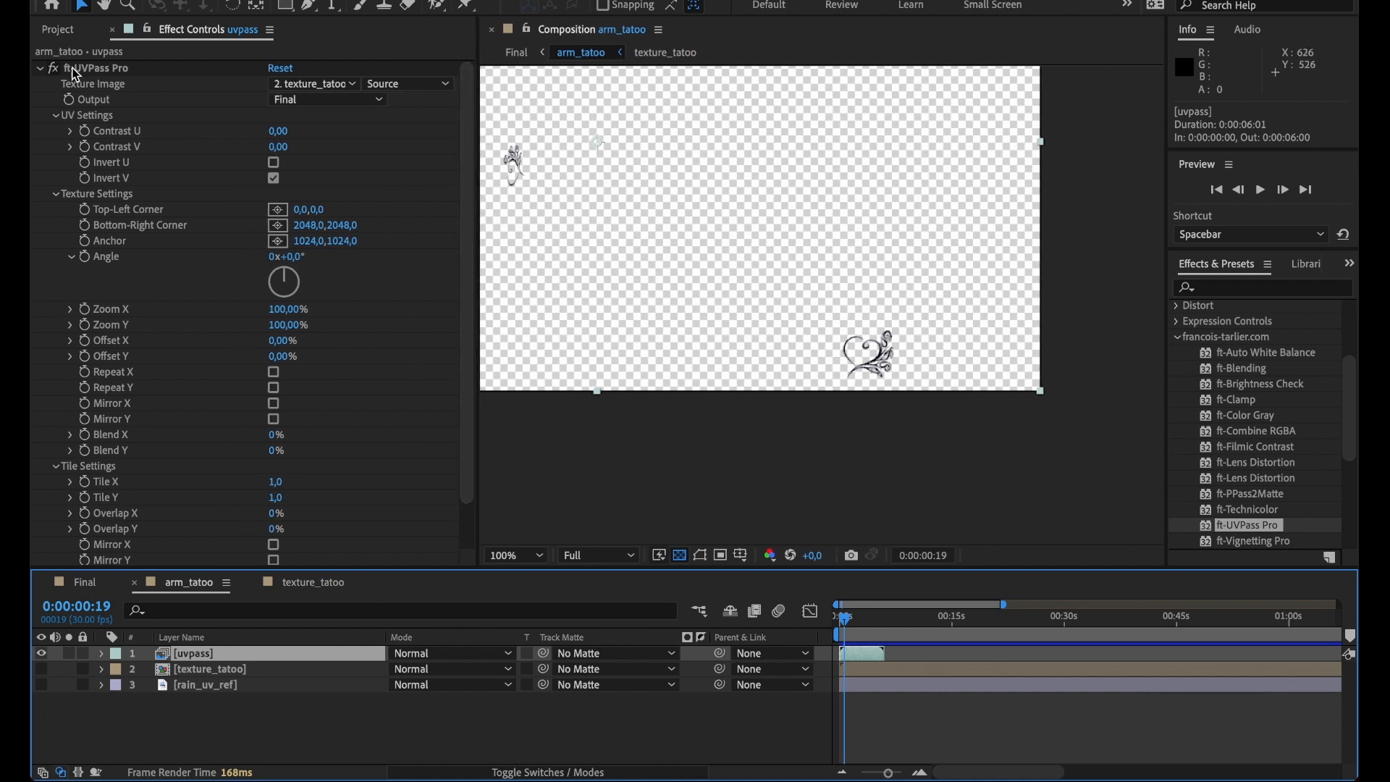
mouse_move(319, 573)
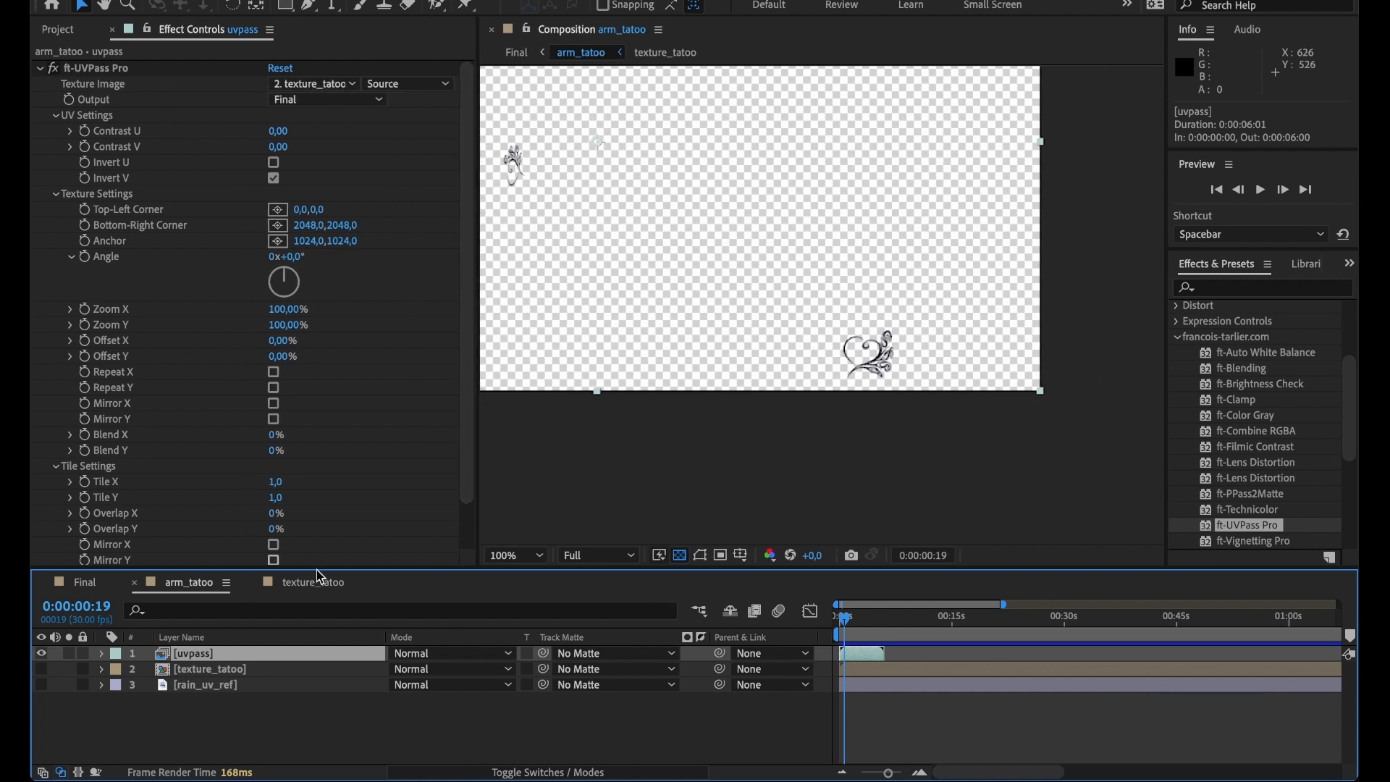
click(207, 669)
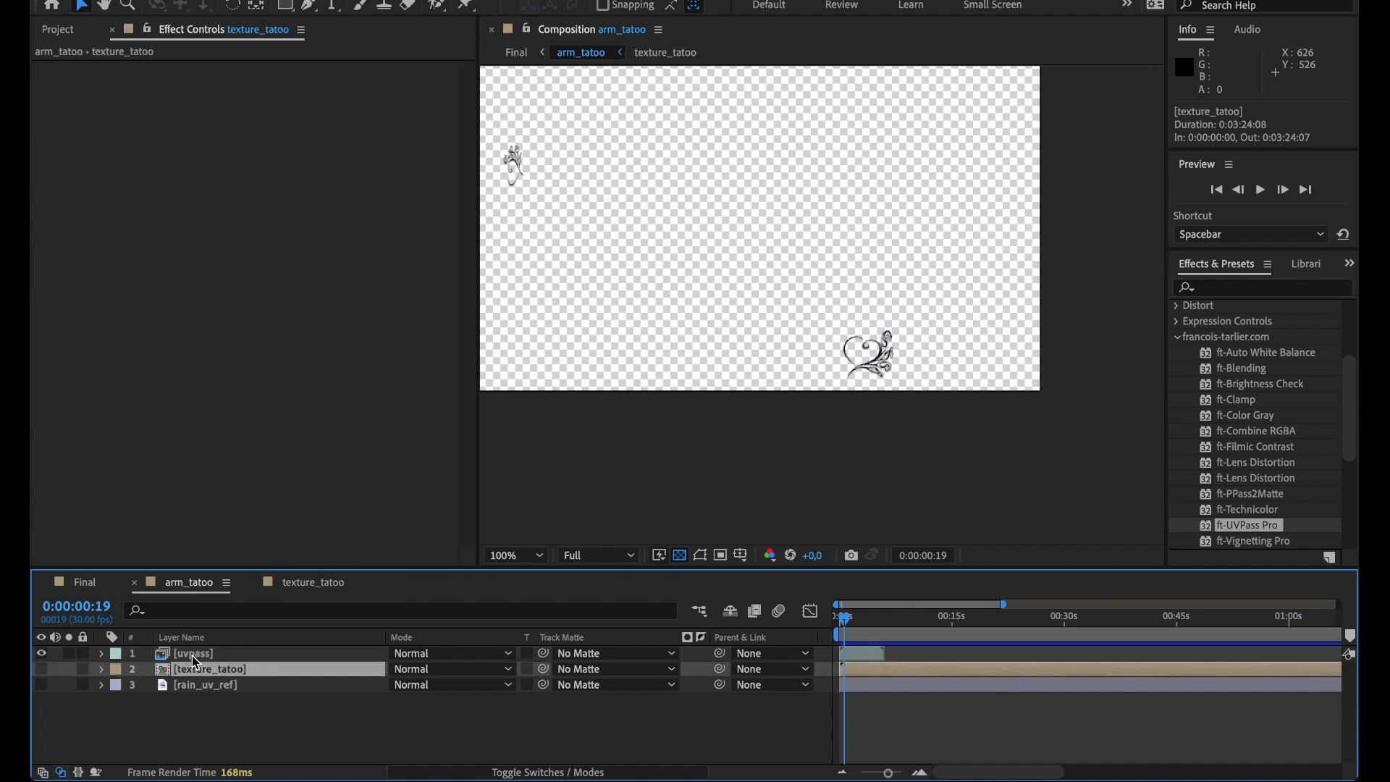
click(193, 653)
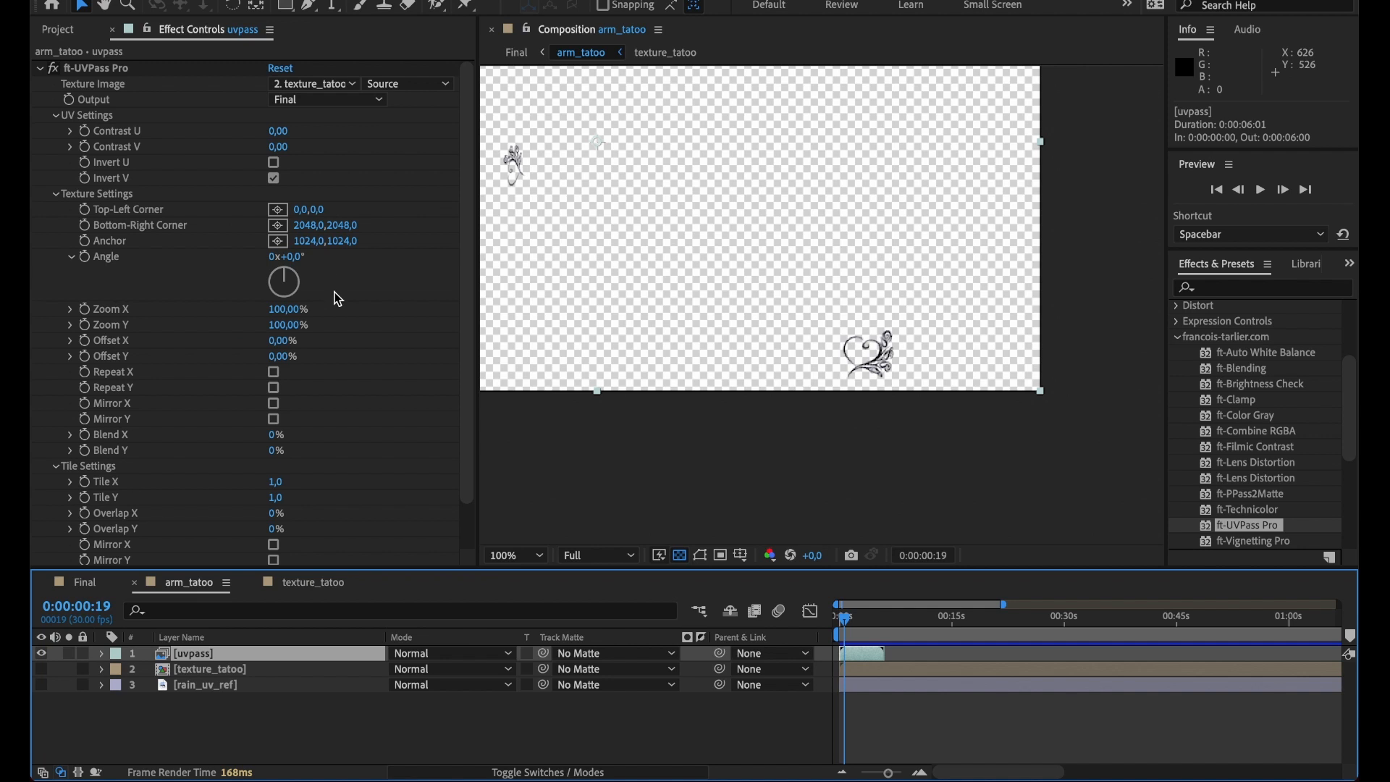
mouse_move(148, 341)
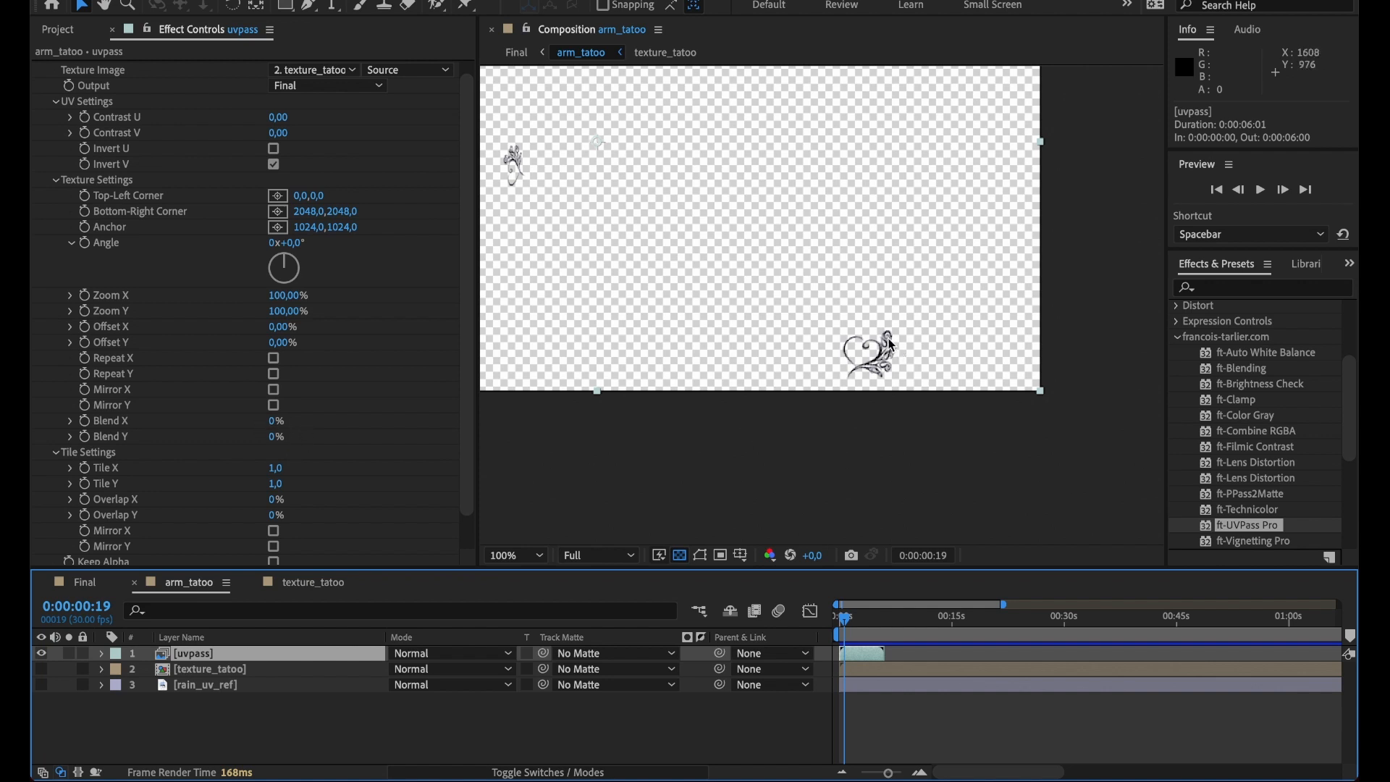
mouse_move(273, 480)
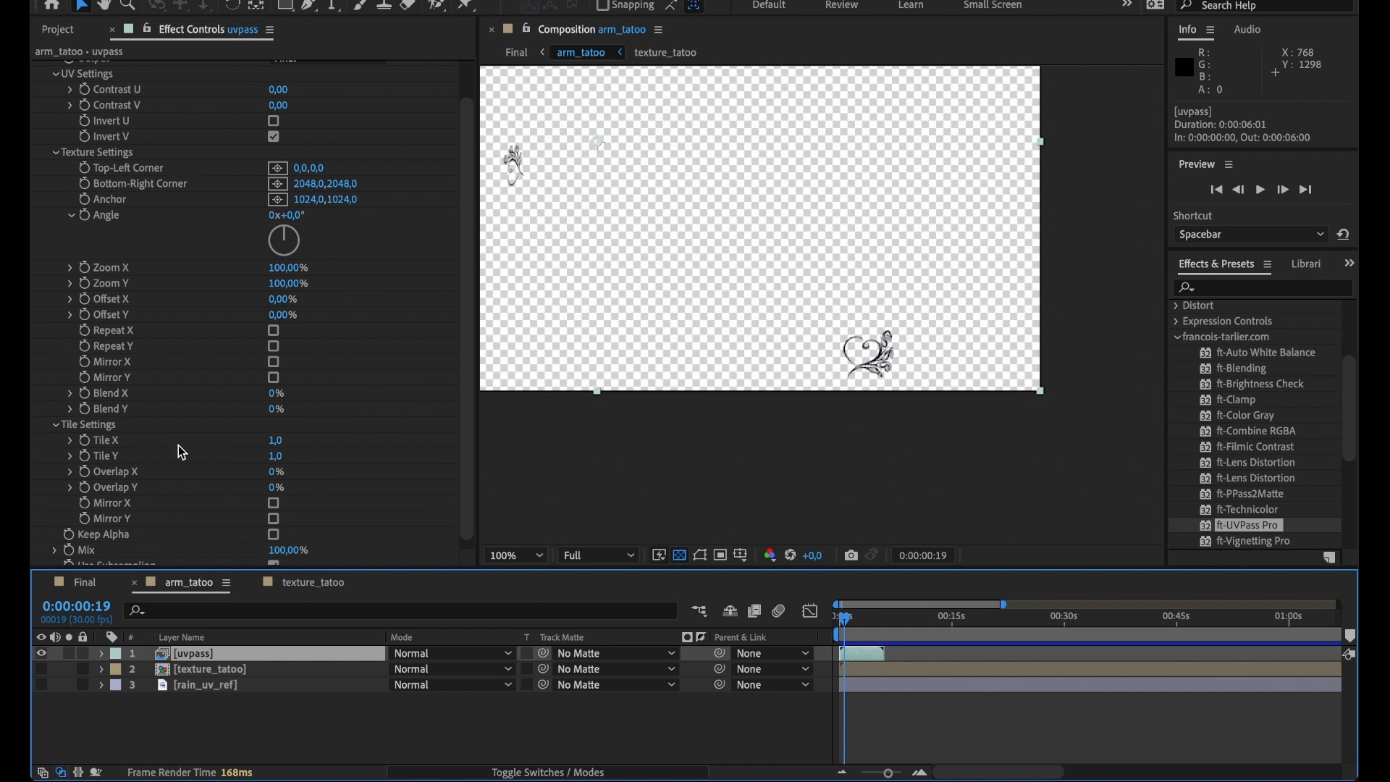
Enable Use Subsampling in the uvpass layer's ft-UVPass Pro effect controls
scroll(down, 3)
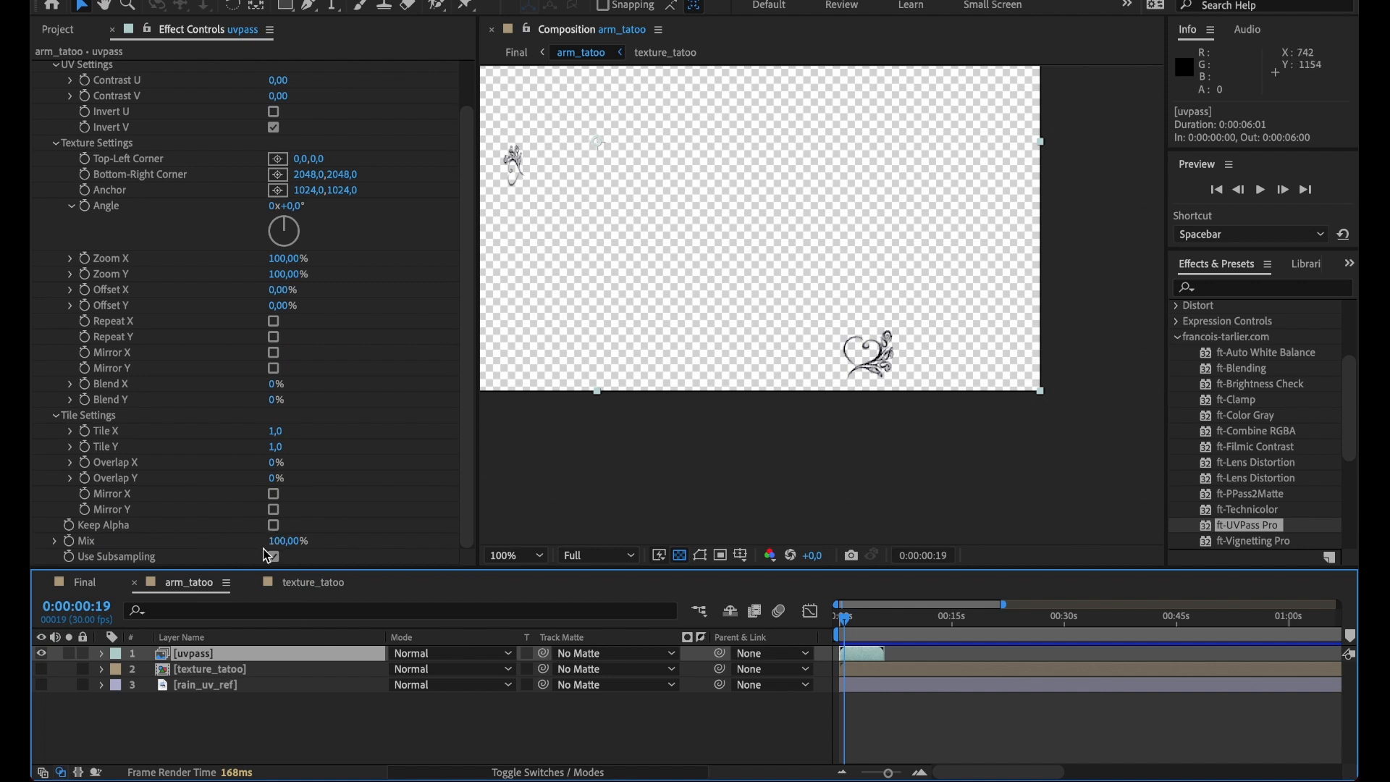
click(273, 556)
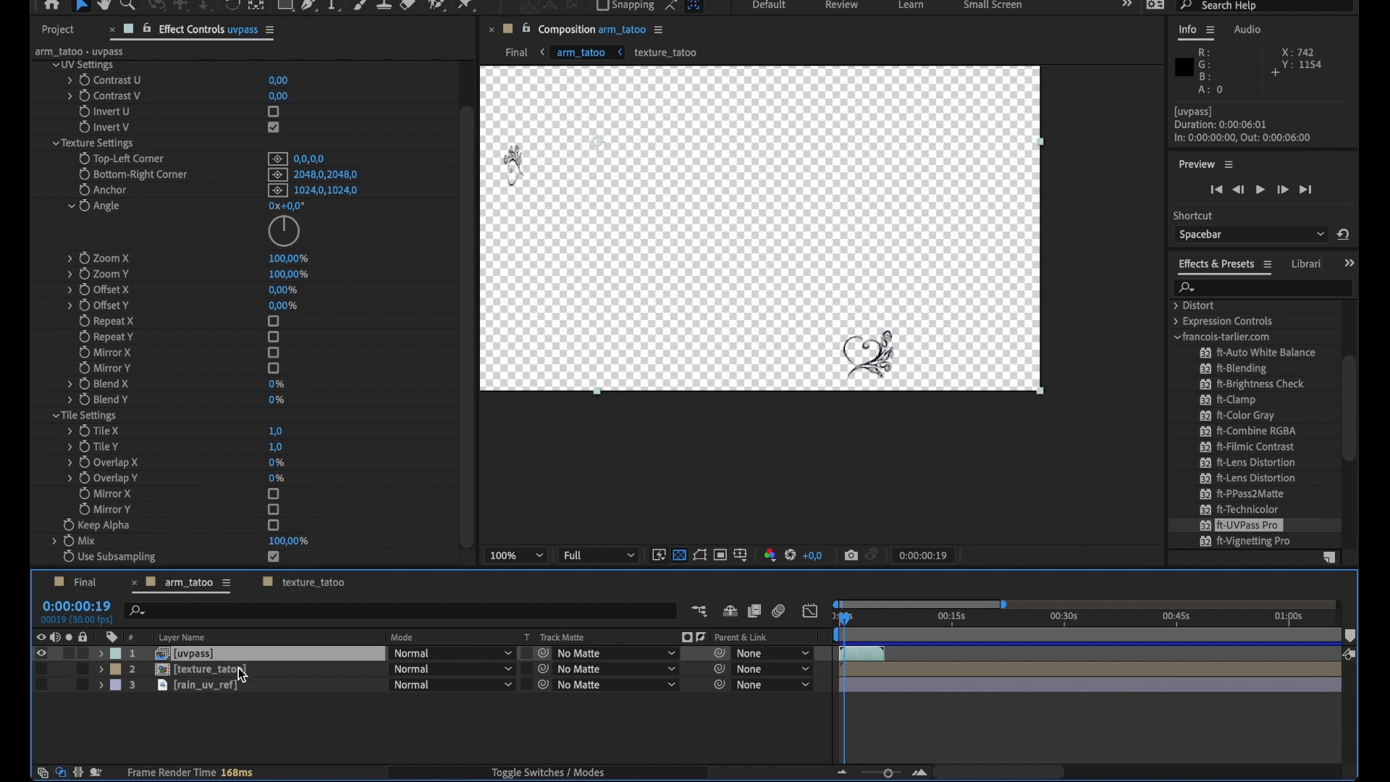
Run a RAM preview of arm_tatoo with the mapped heart tattoo
click(510, 555)
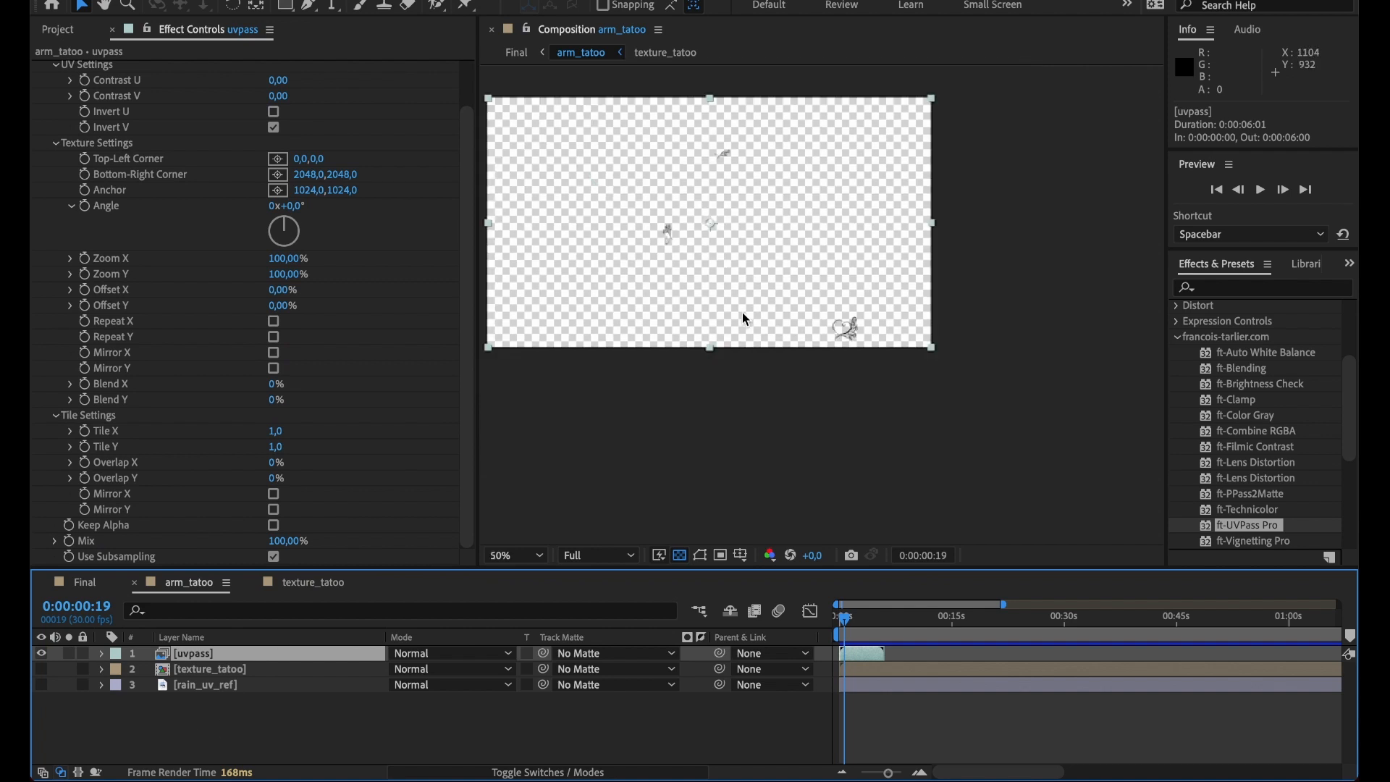
mouse_move(763, 293)
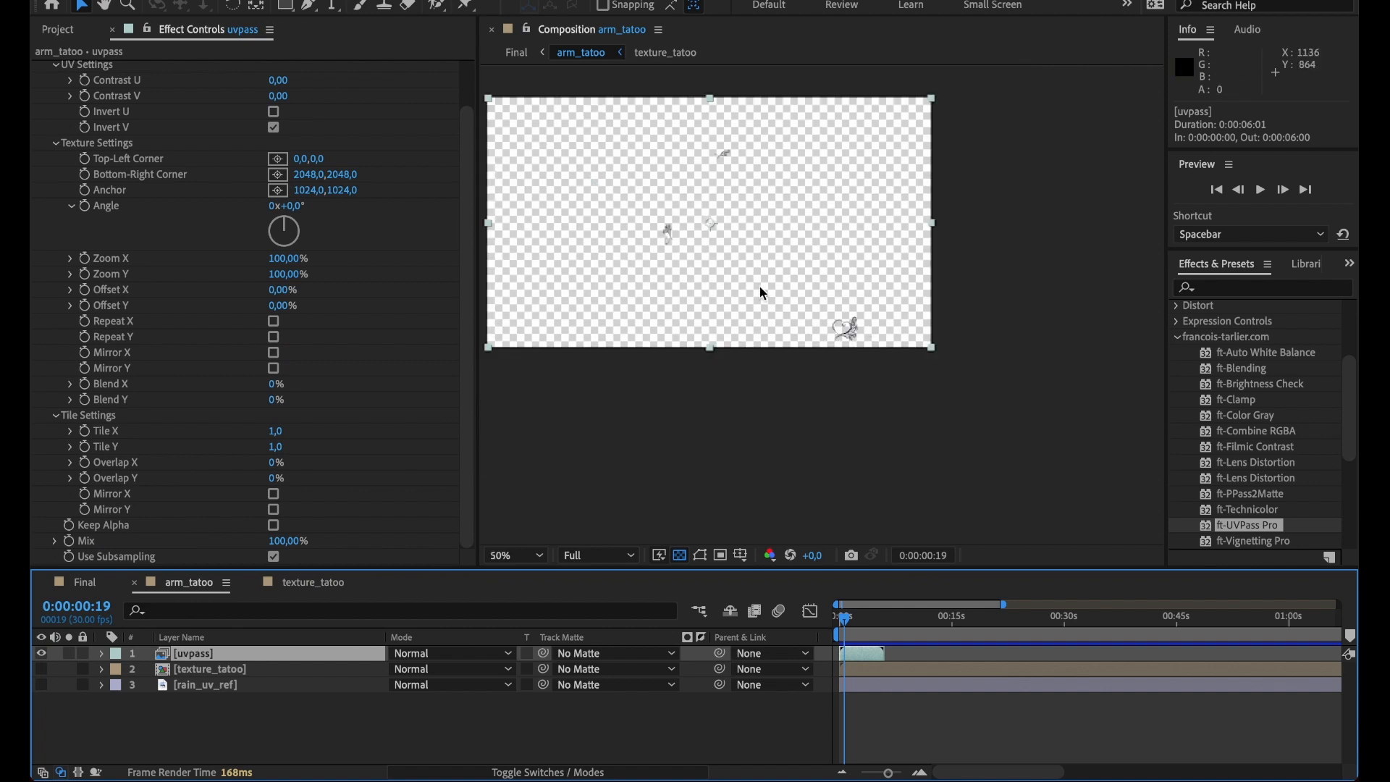
mouse_move(665, 241)
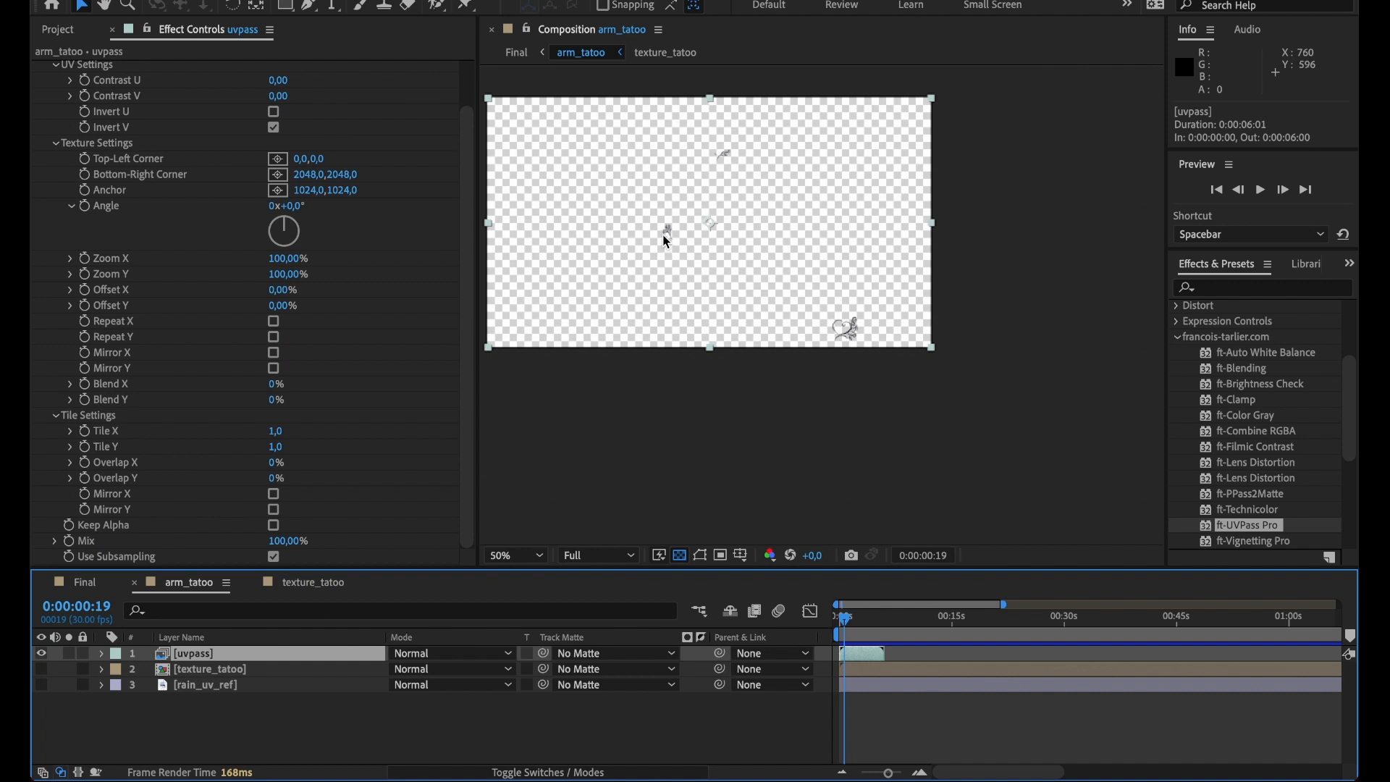
mouse_move(726, 149)
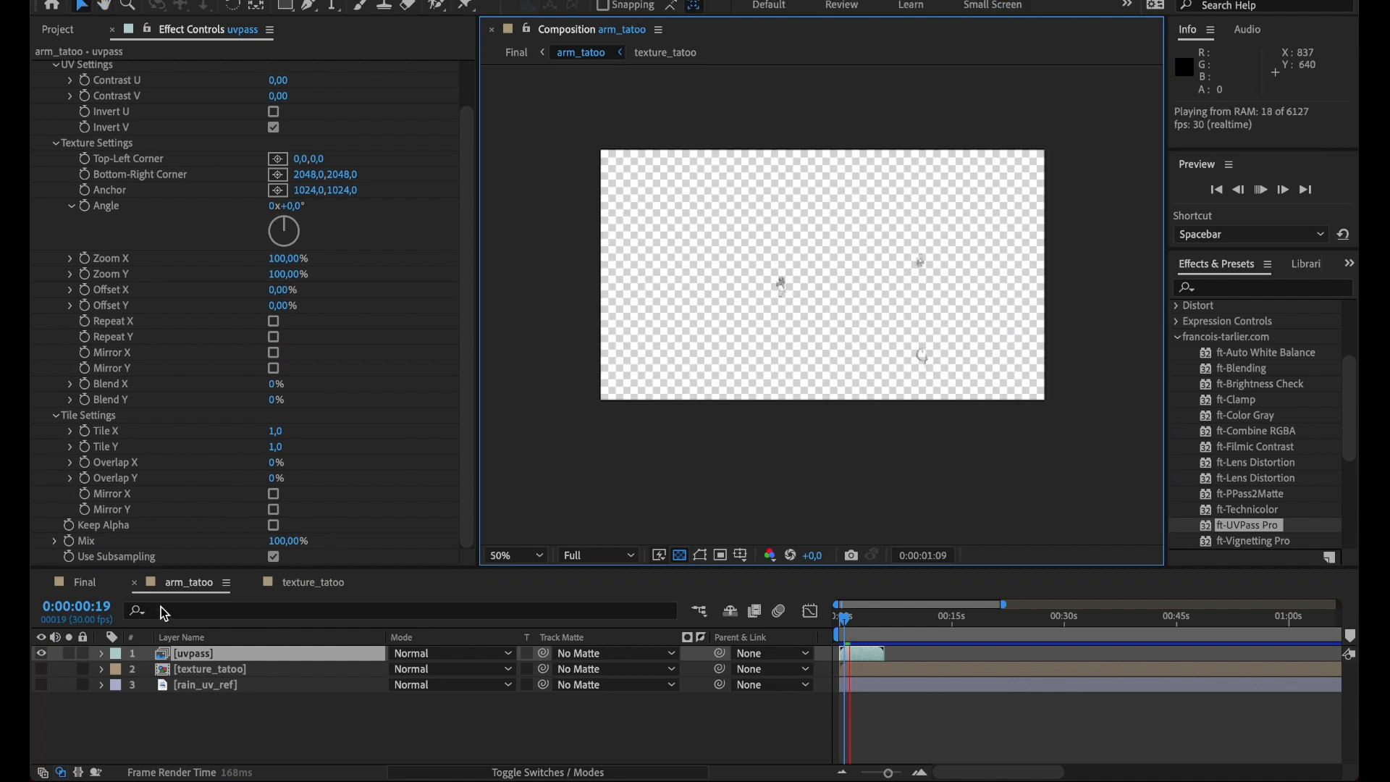
In the Final comp, select MSK_BODY and hide the arm_tatoo layer
click(79, 582)
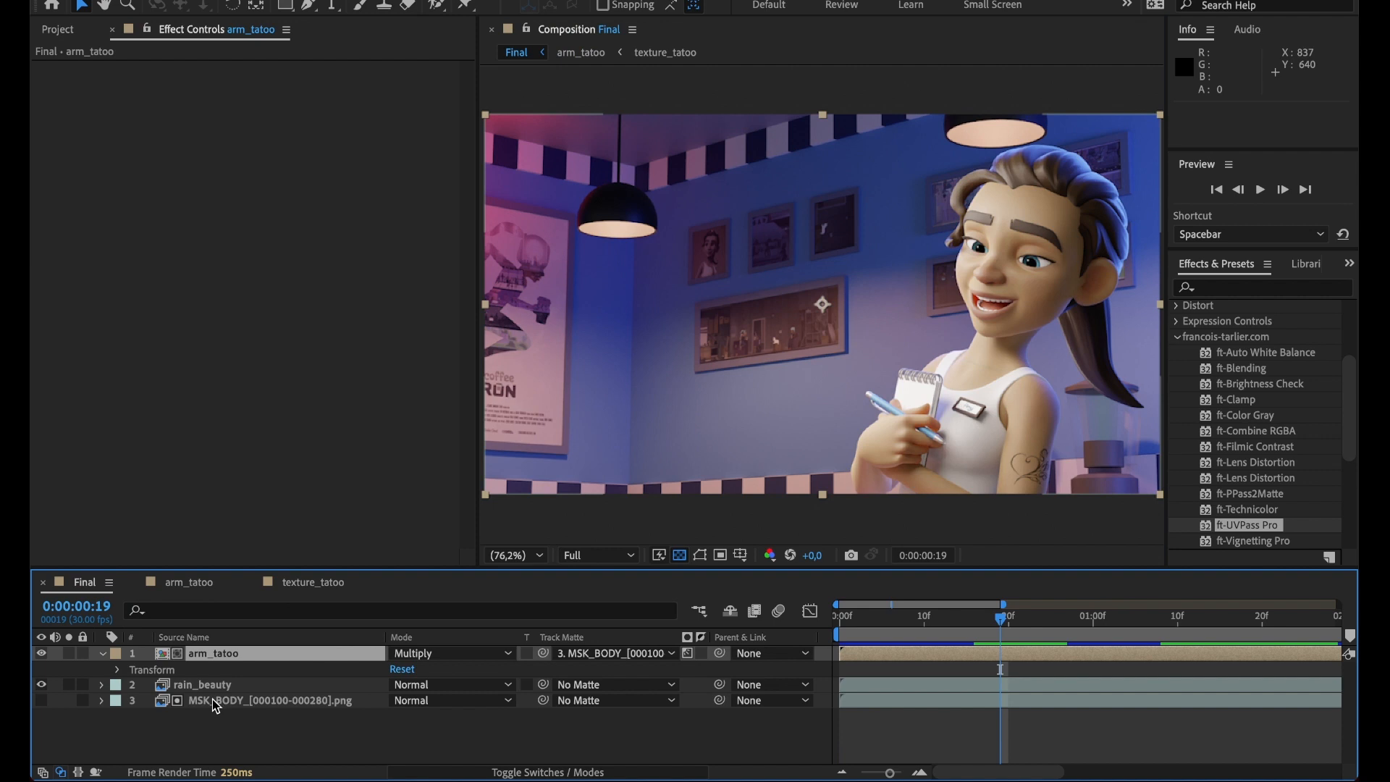
mouse_move(1021, 408)
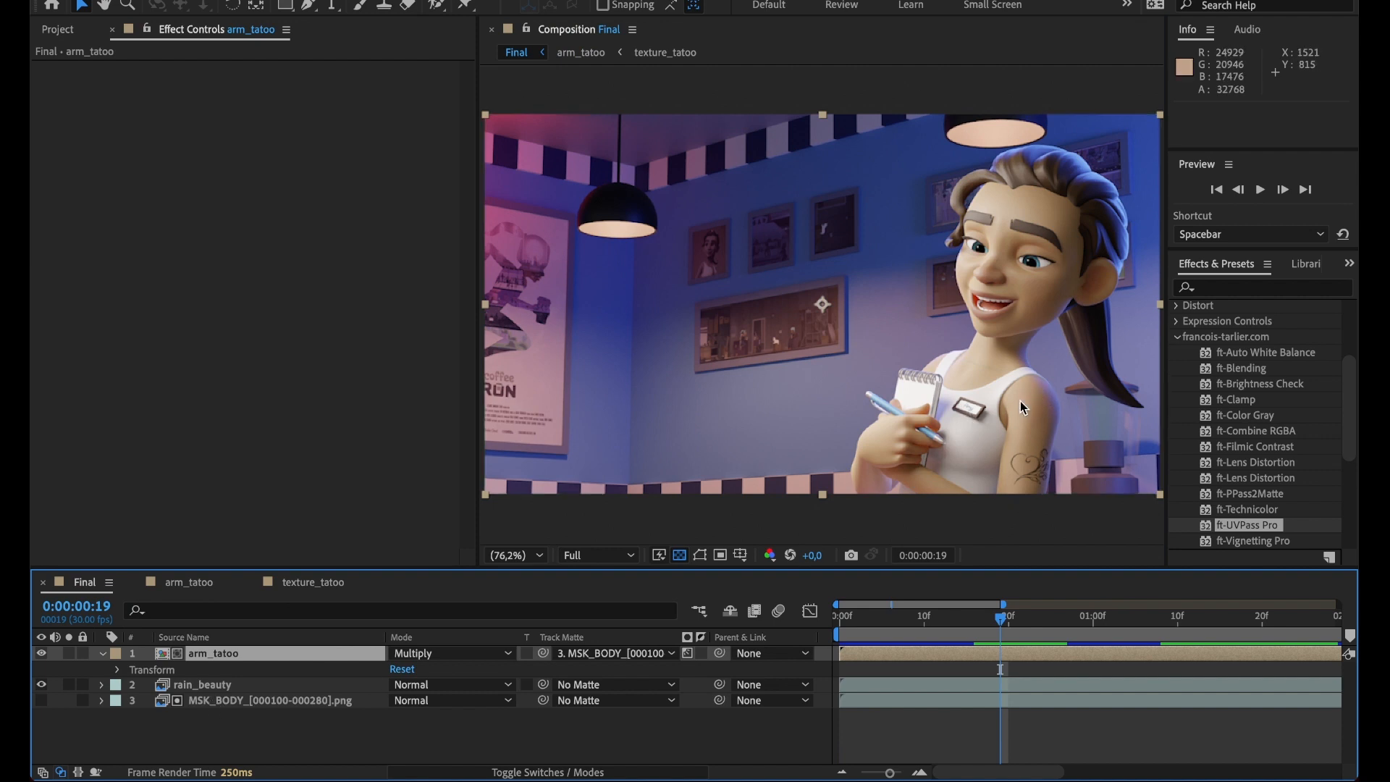
click(253, 700)
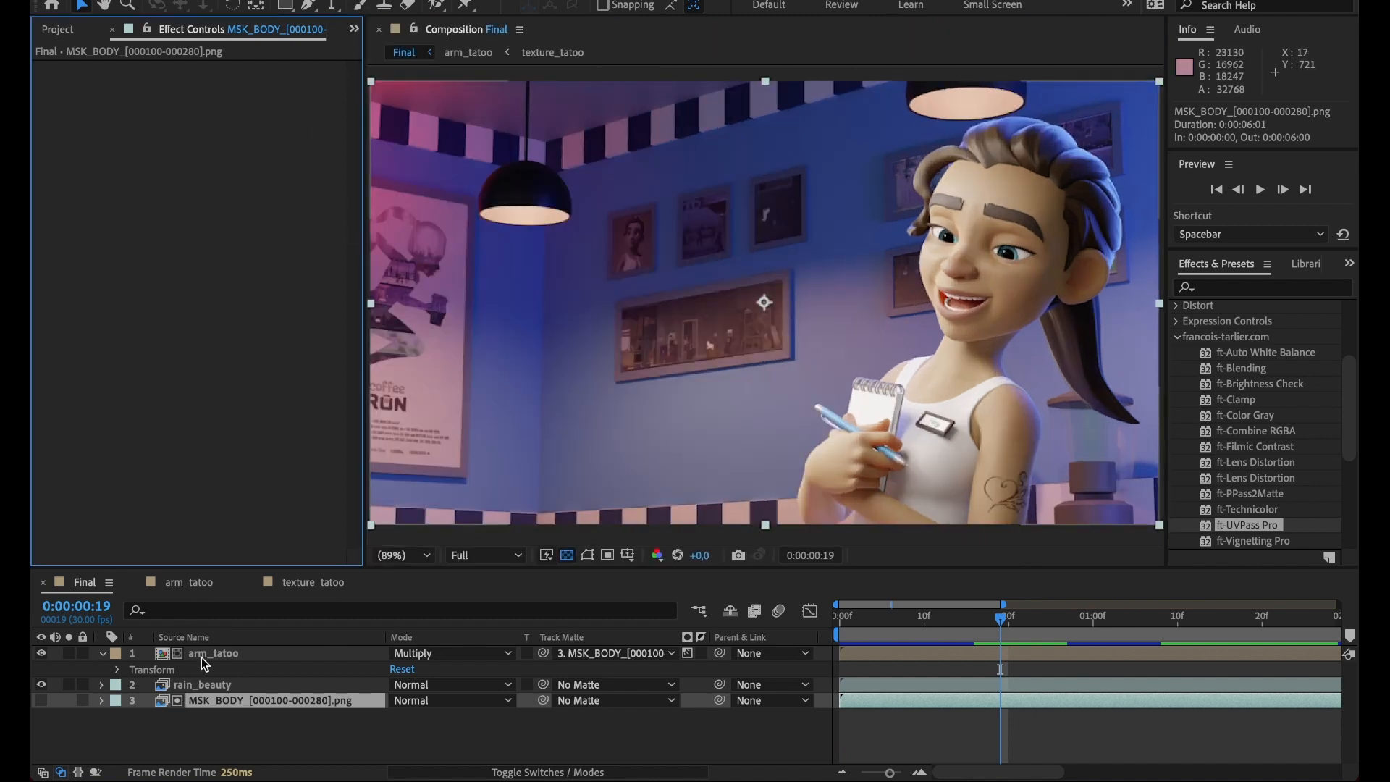
click(213, 653)
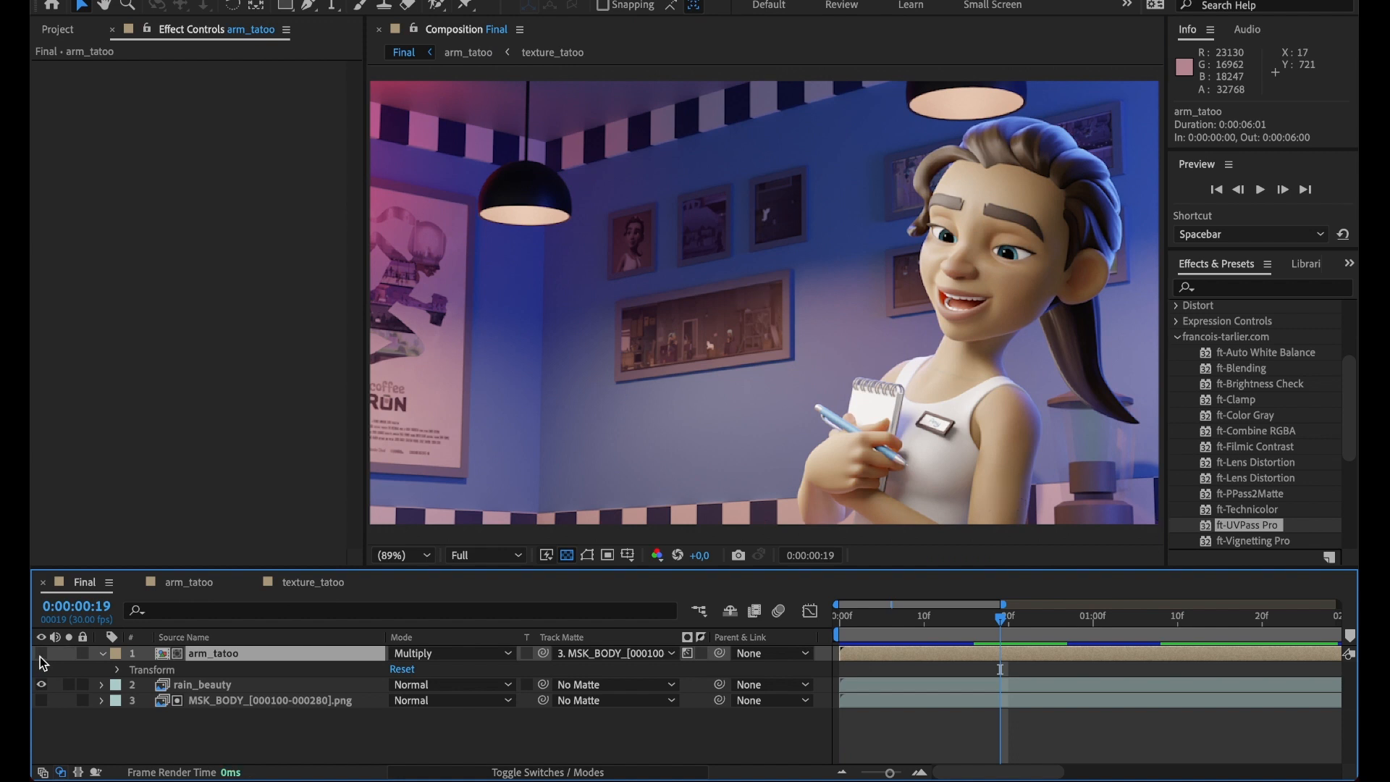